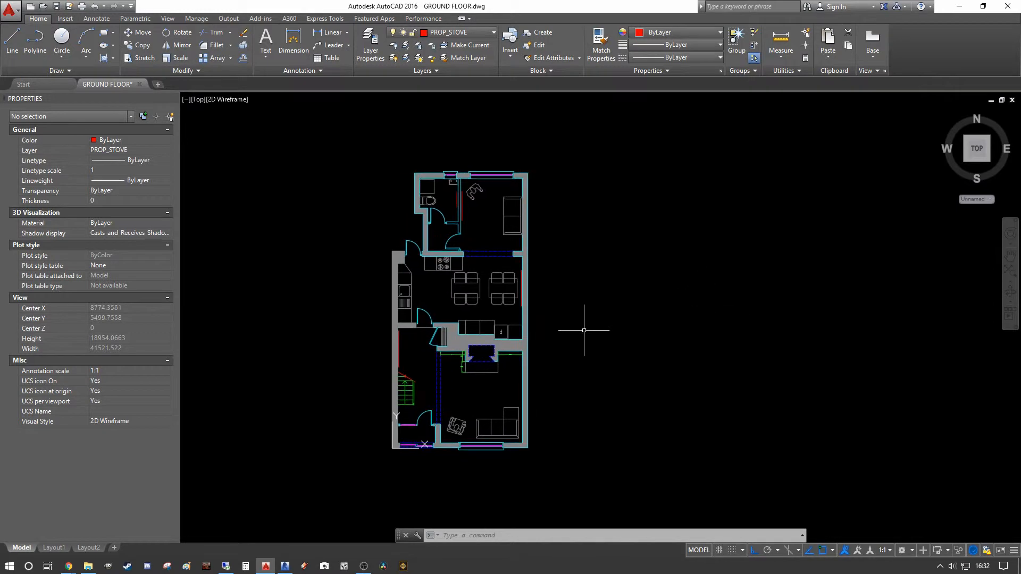
pyautogui.moveTo(624, 243)
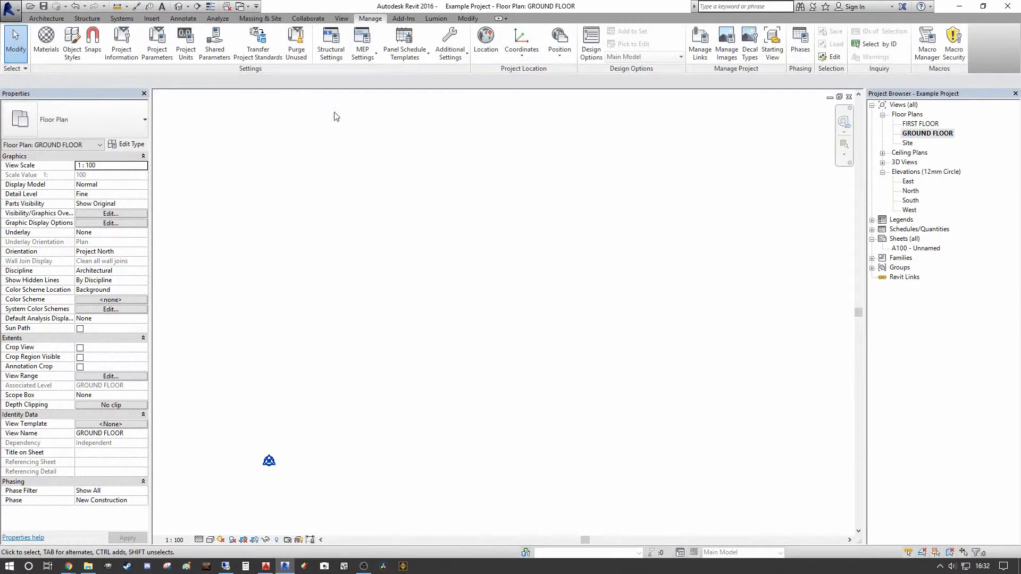
# Step: Reload the unloaded GROUND FLOOR.dwg CAD link through Manage Links
pyautogui.click(151, 18)
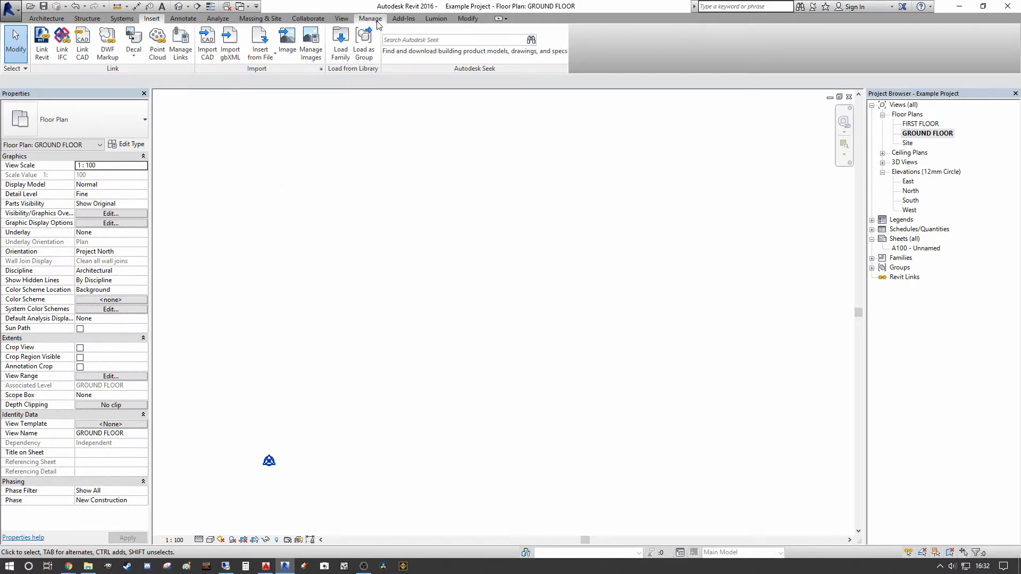
pyautogui.click(371, 18)
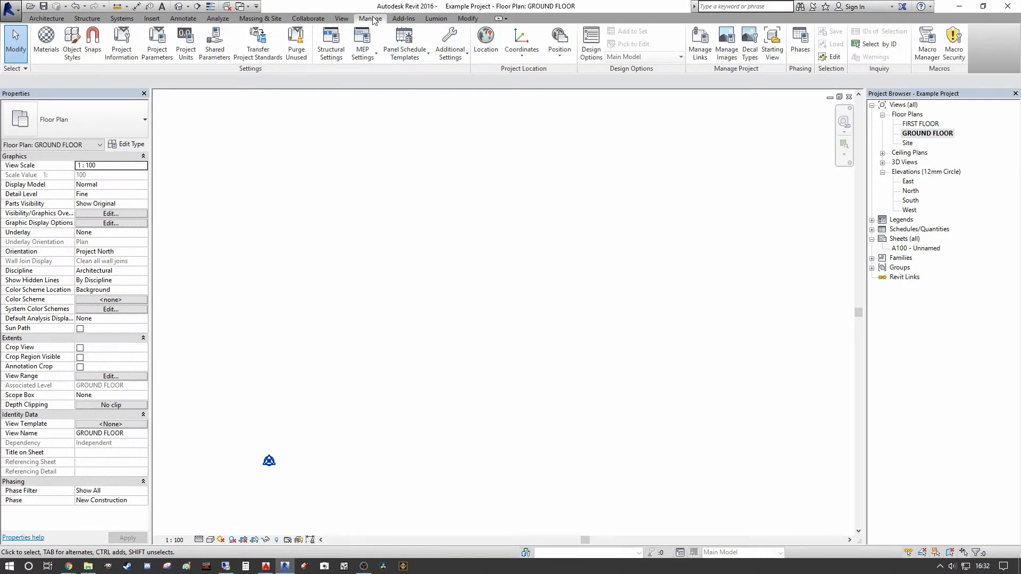
pyautogui.click(699, 43)
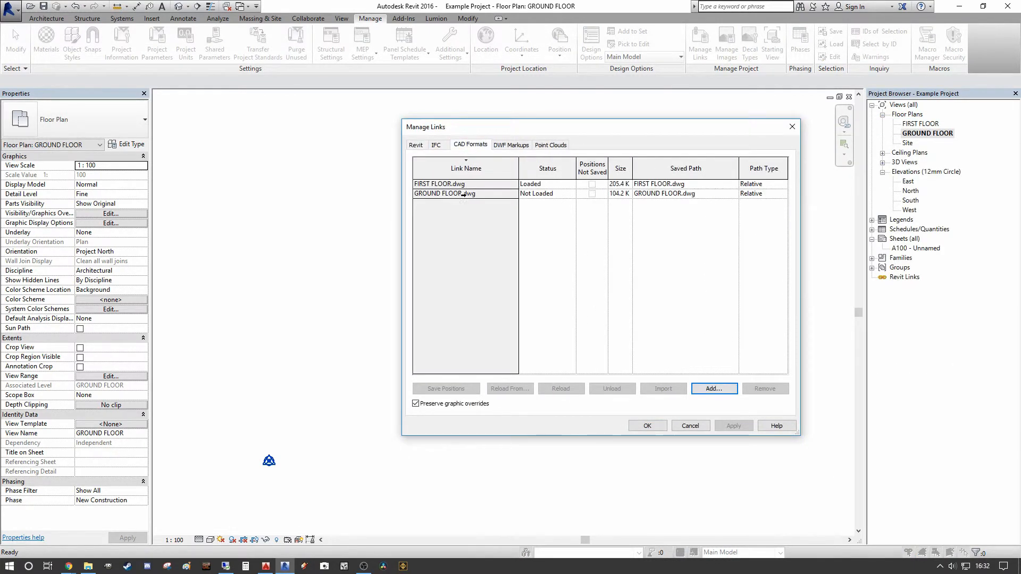
pyautogui.click(444, 193)
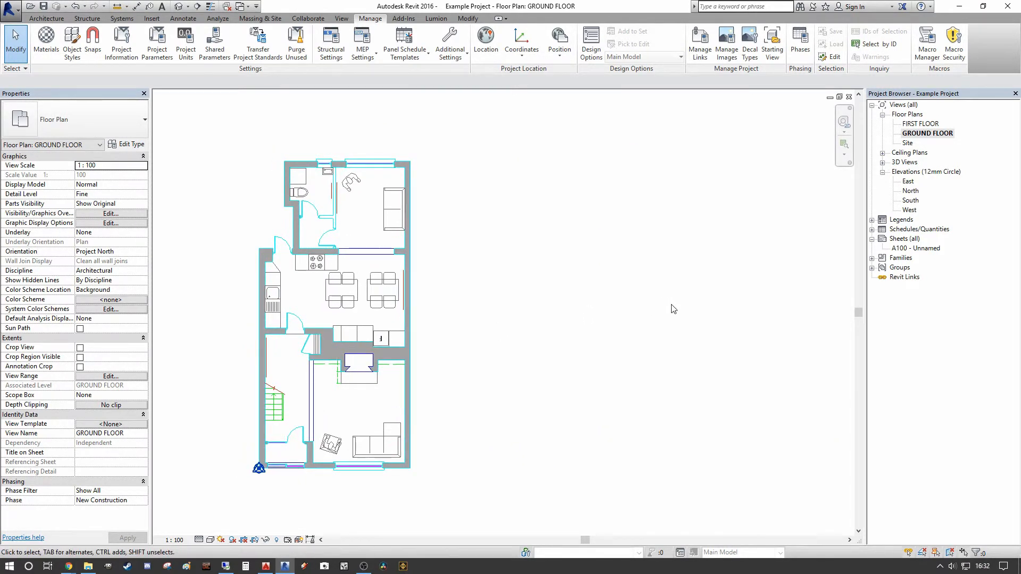
pyautogui.moveTo(662, 281)
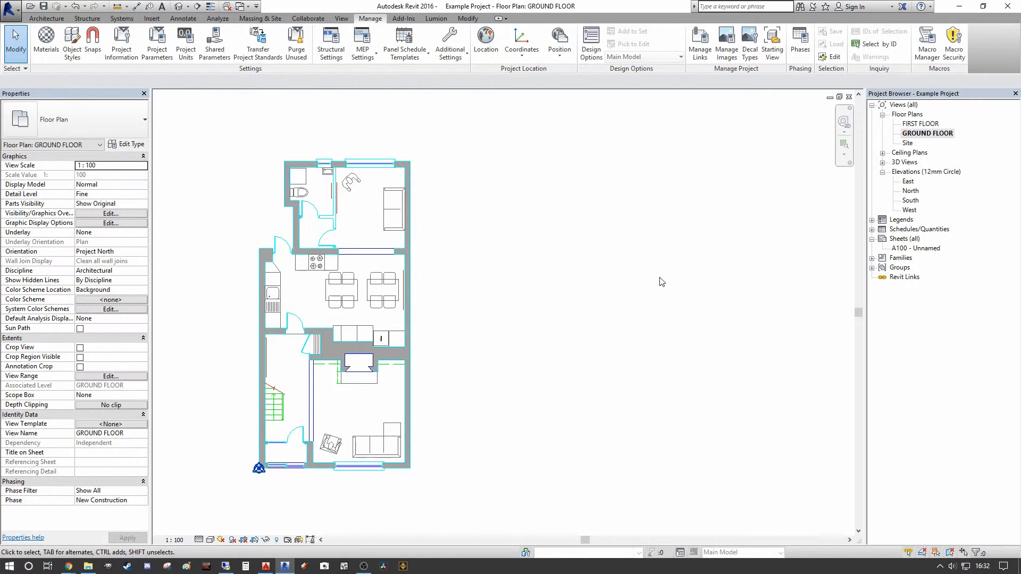
pyautogui.moveTo(494, 415)
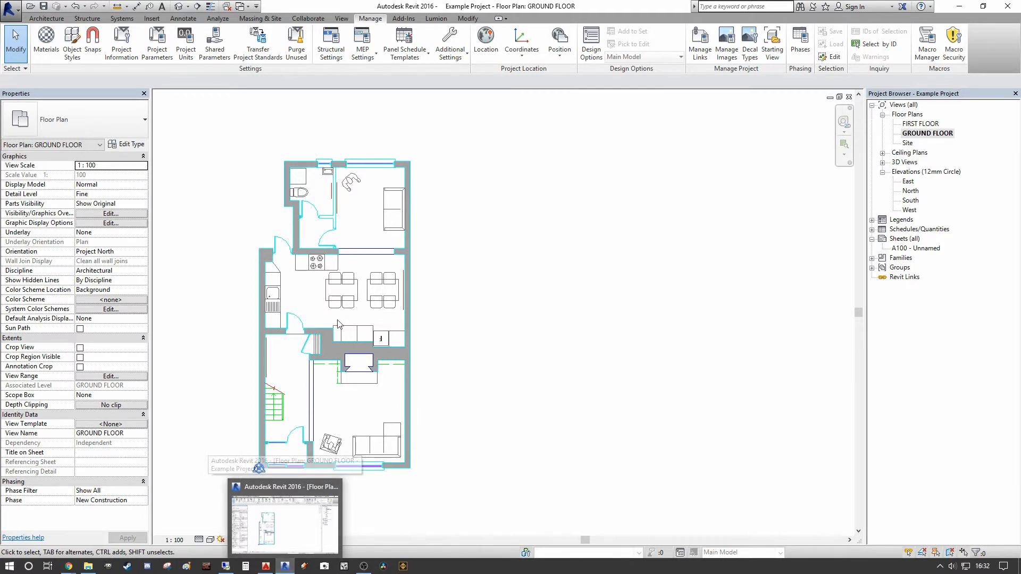
# Step: Select the linked GROUND FLOOR drawing to confirm it is a CAD link
pyautogui.click(259, 468)
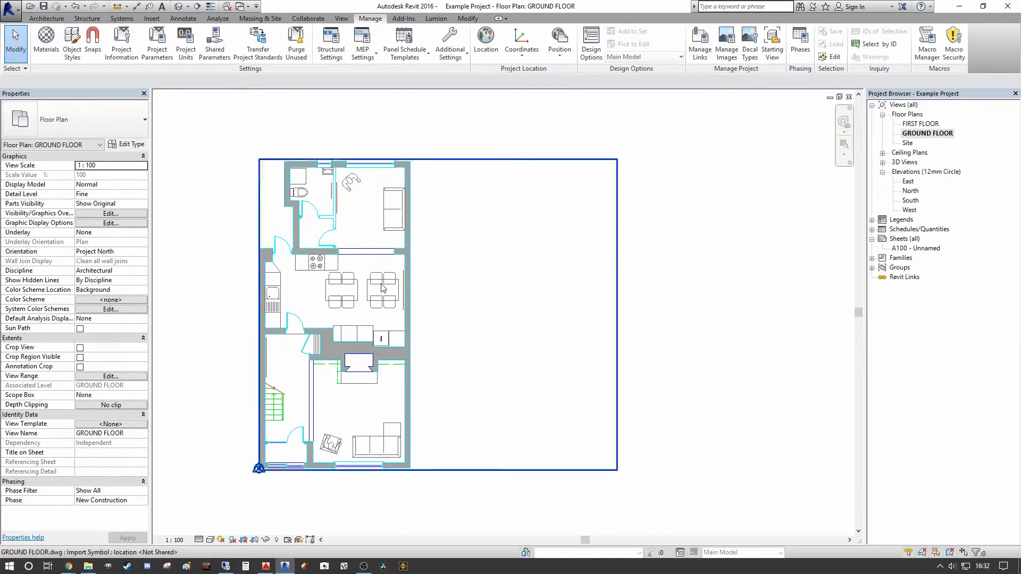
pyautogui.moveTo(383, 288)
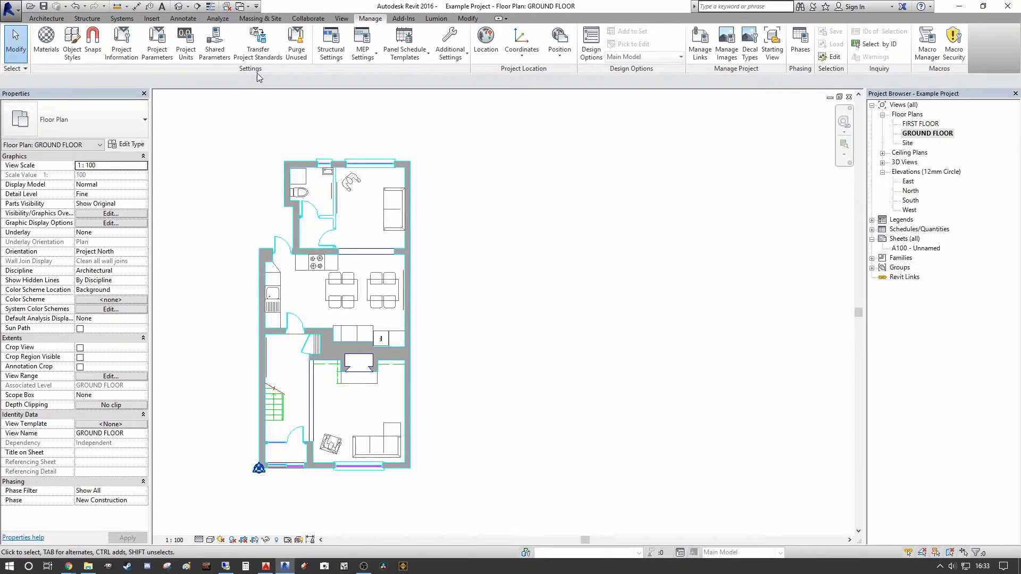
pyautogui.click(153, 18)
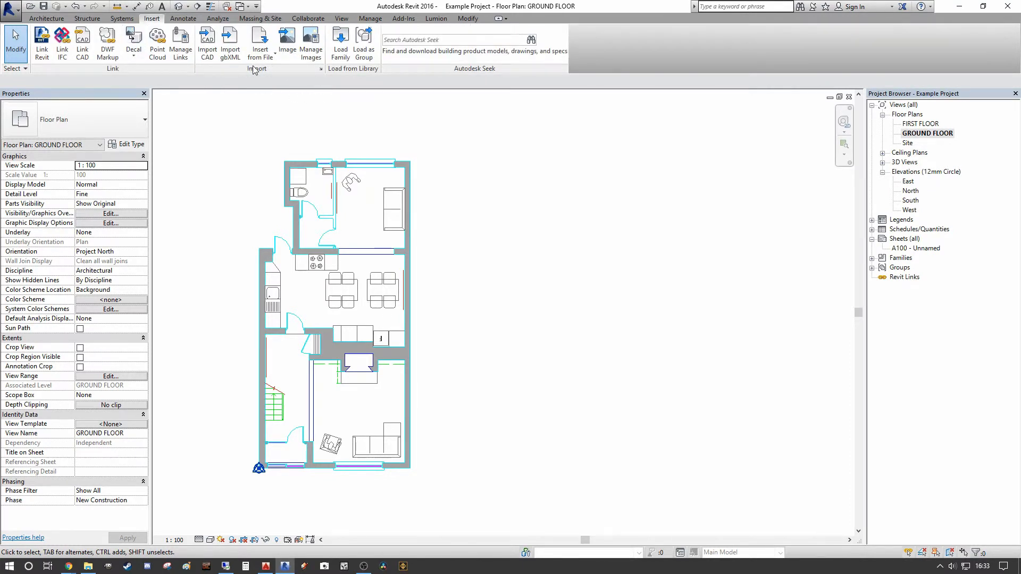
# Step: Import GROUND FLOOR.dwg from House Link Files, placing it beside the linked plan
pyautogui.click(207, 43)
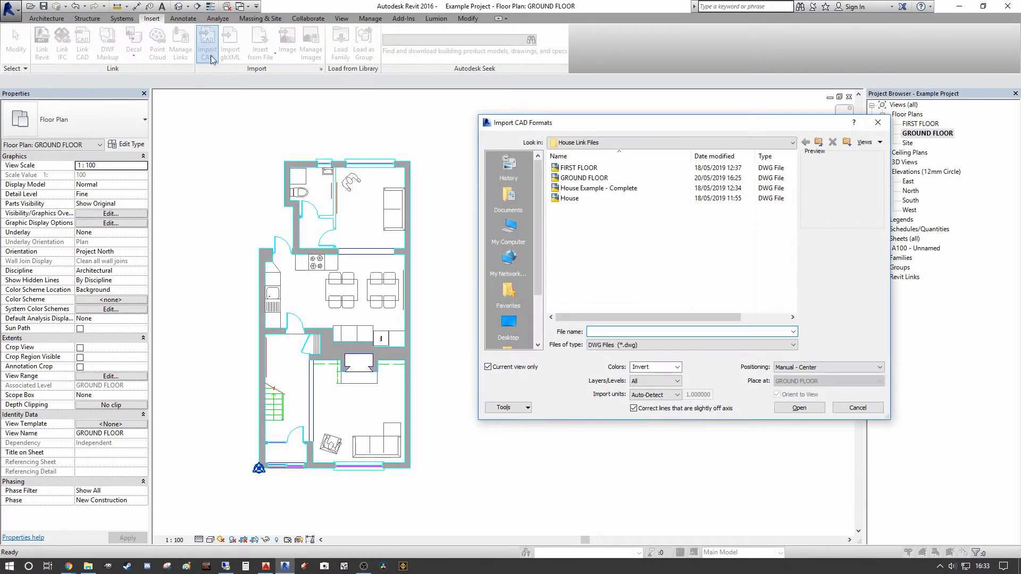
pyautogui.click(583, 177)
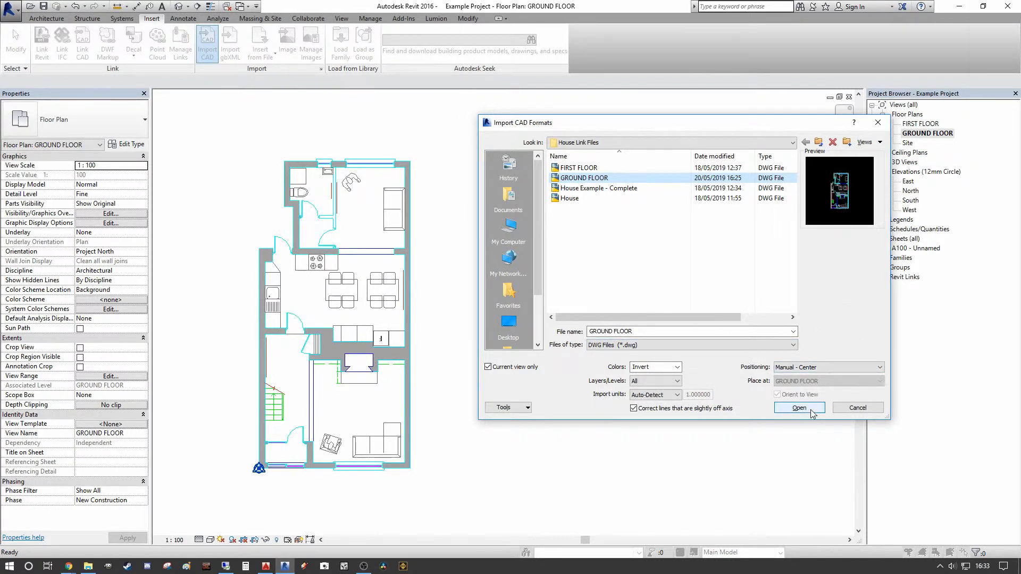
pyautogui.click(798, 408)
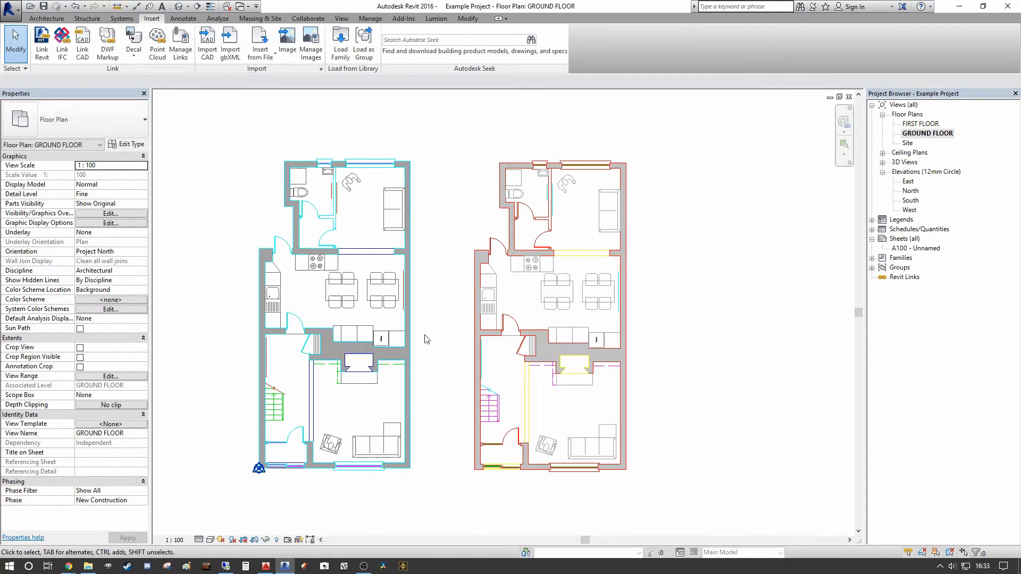
pyautogui.moveTo(556, 162)
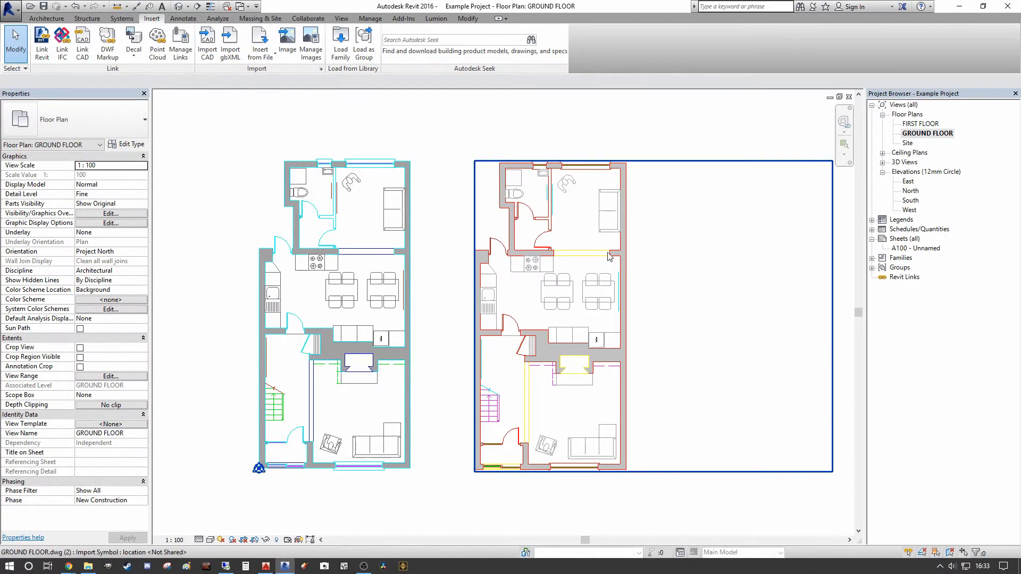
pyautogui.click(658, 406)
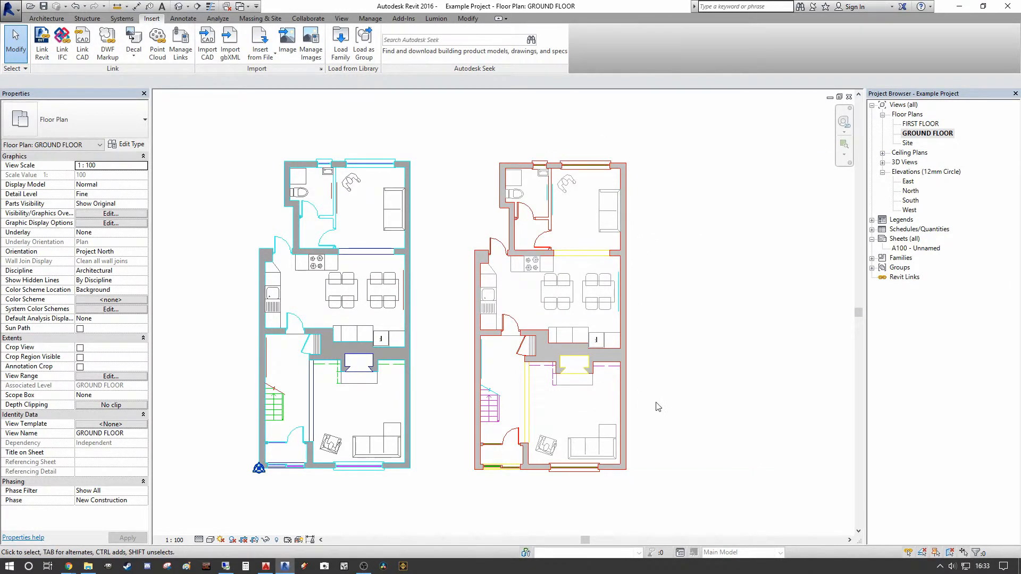
pyautogui.moveTo(657, 386)
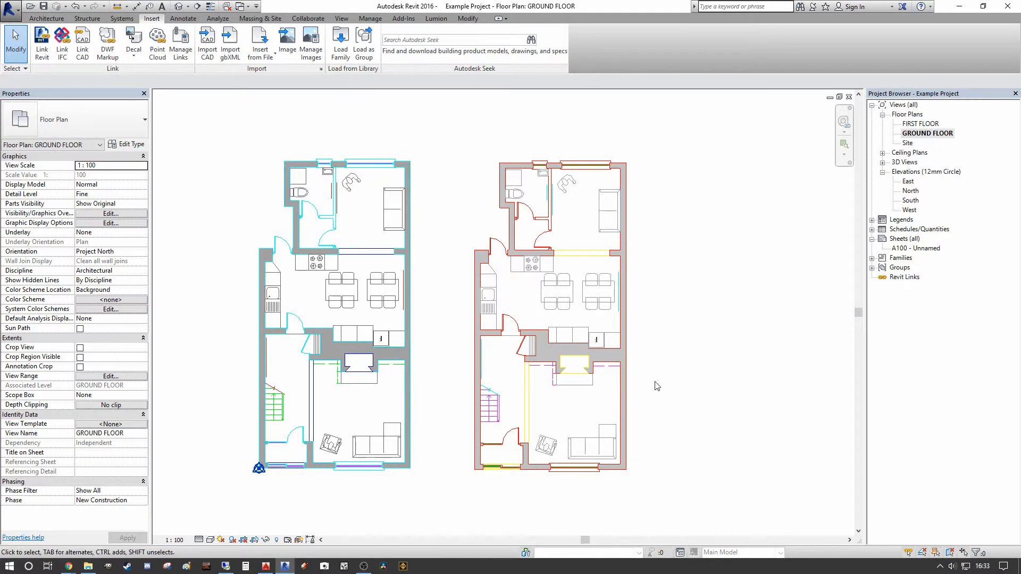
pyautogui.moveTo(450, 193)
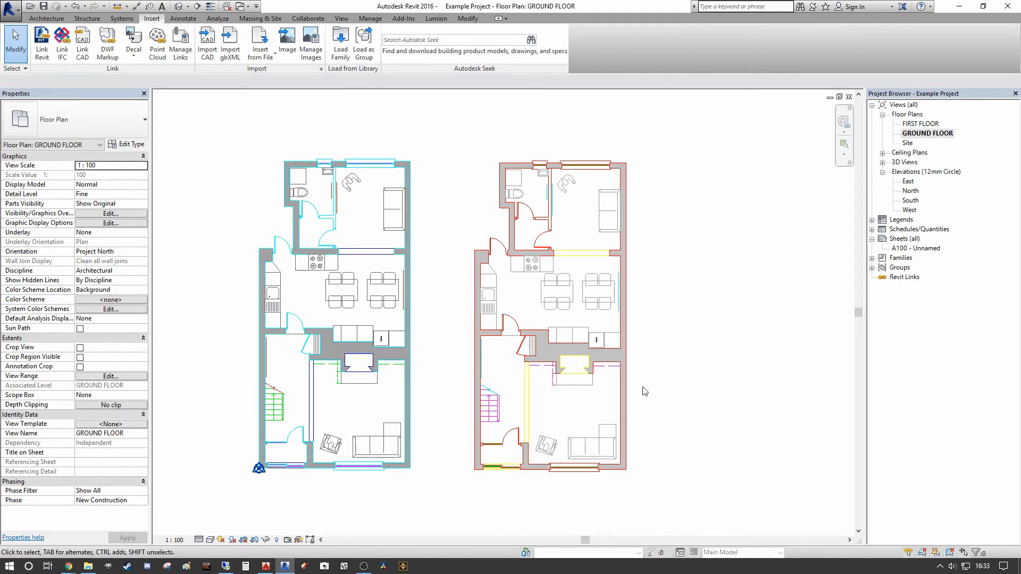
pyautogui.moveTo(514, 523)
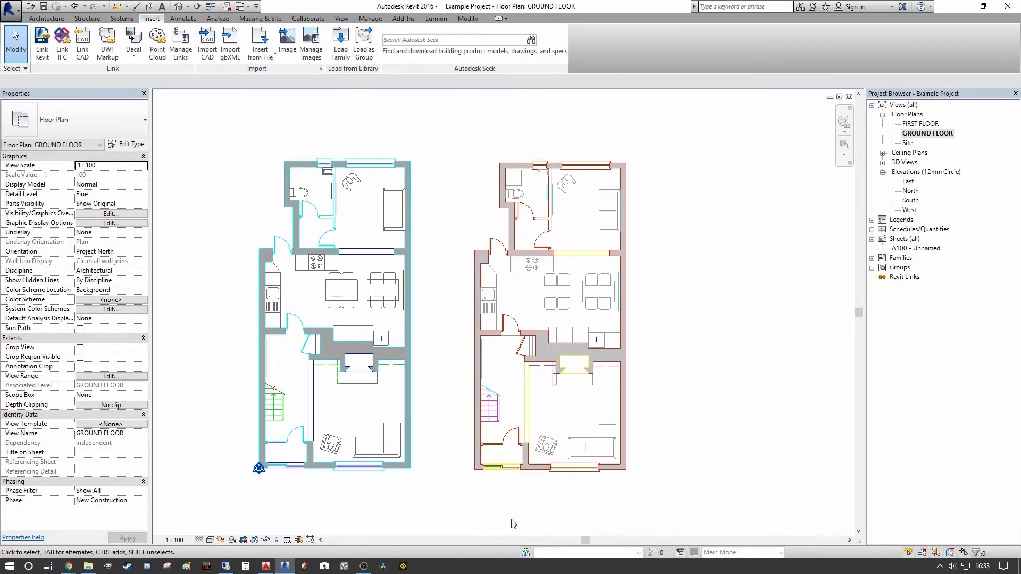
pyautogui.moveTo(478, 515)
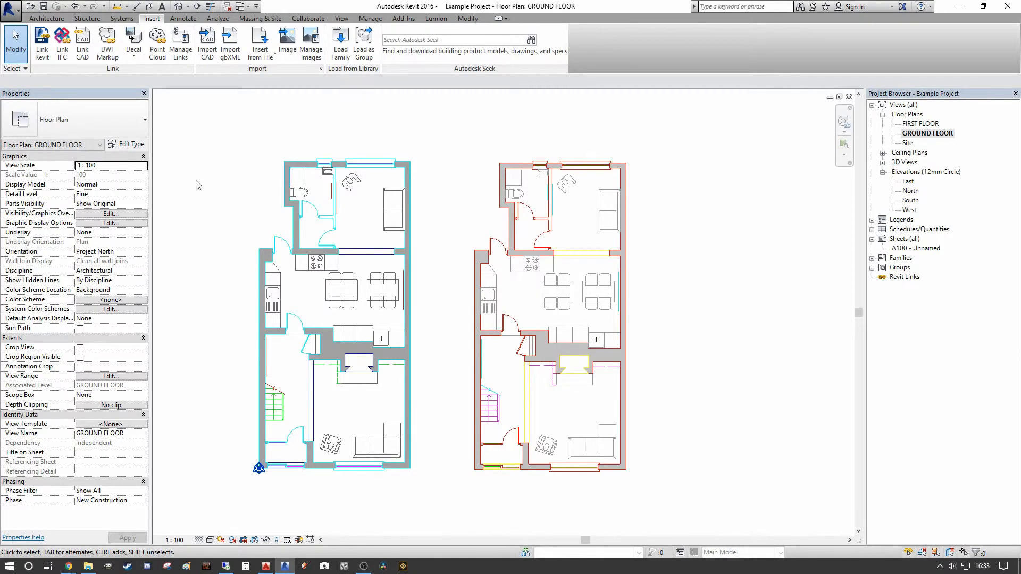
pyautogui.moveTo(296, 421)
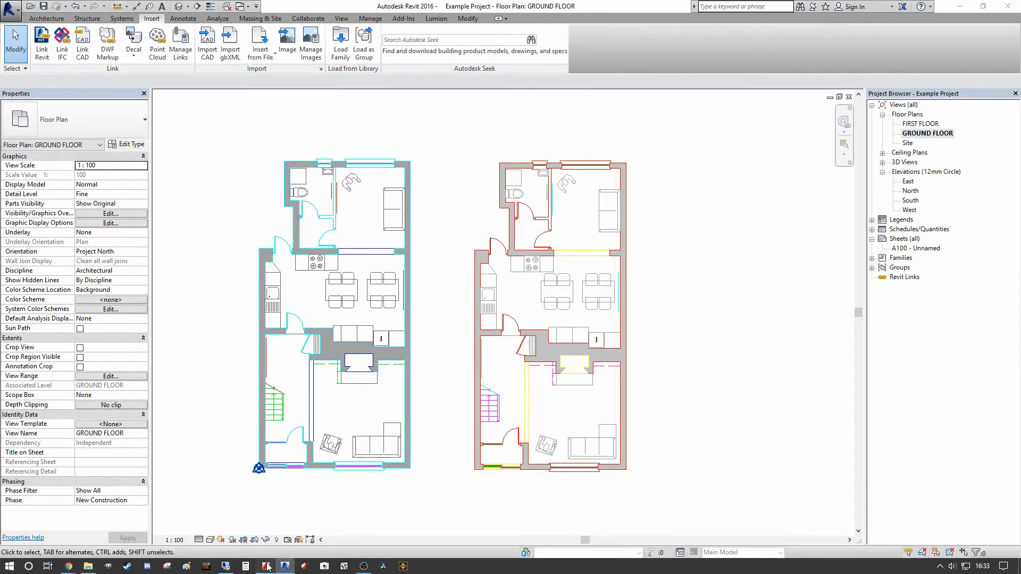
# Step: Bring the AutoCAD drawing window to the front from the taskbar
pyautogui.click(265, 565)
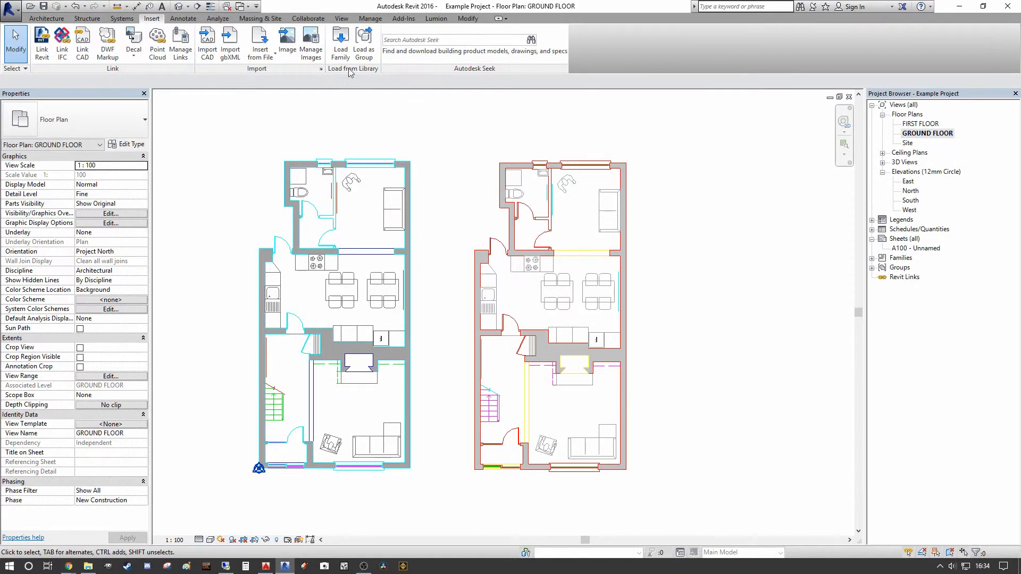
# Step: Reload the GROUND FLOOR.dwg link from Manage Links' CAD Formats list and confirm
pyautogui.click(369, 18)
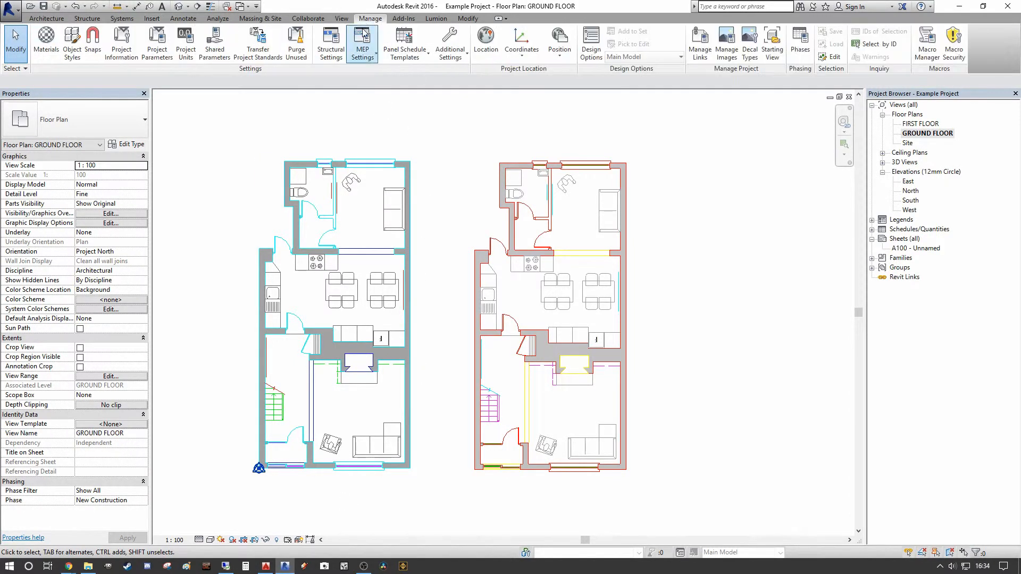
pyautogui.click(700, 42)
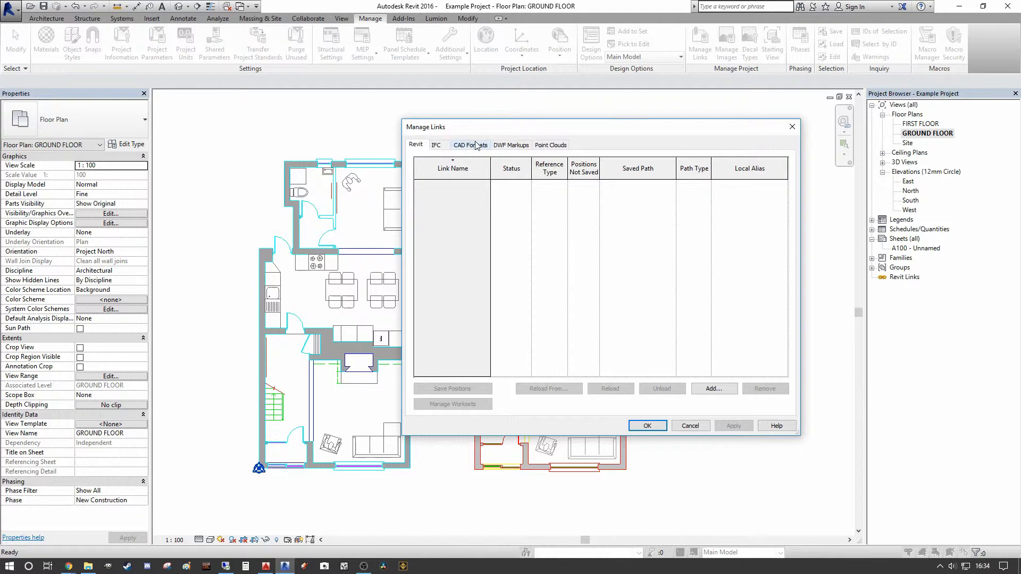
pyautogui.click(469, 145)
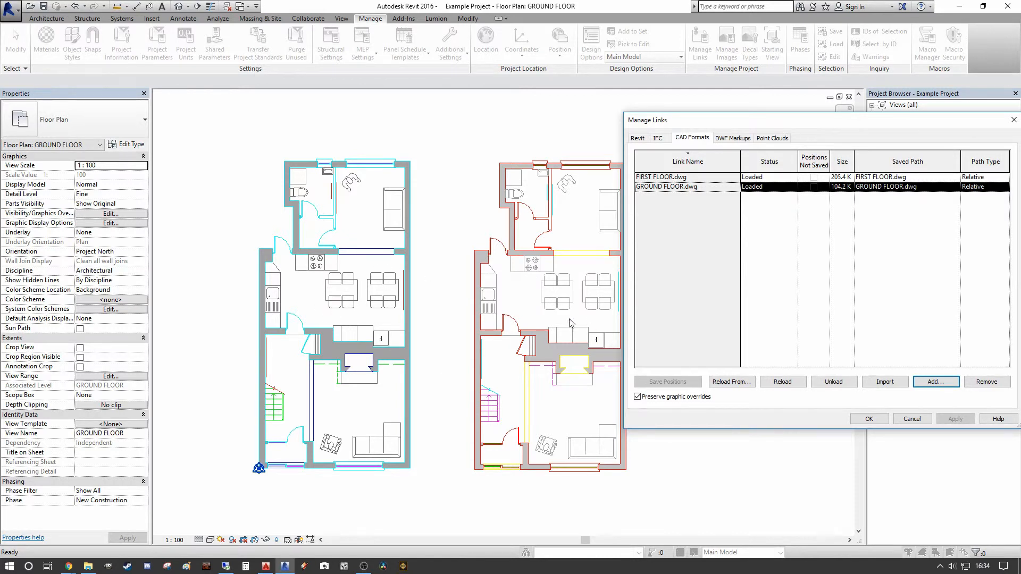
pyautogui.moveTo(566, 343)
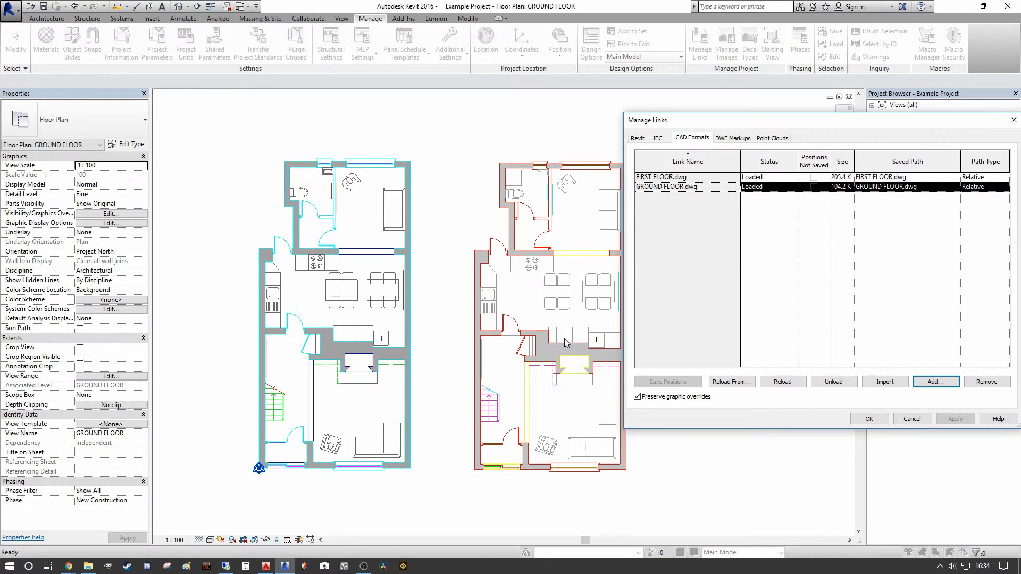
pyautogui.moveTo(598, 351)
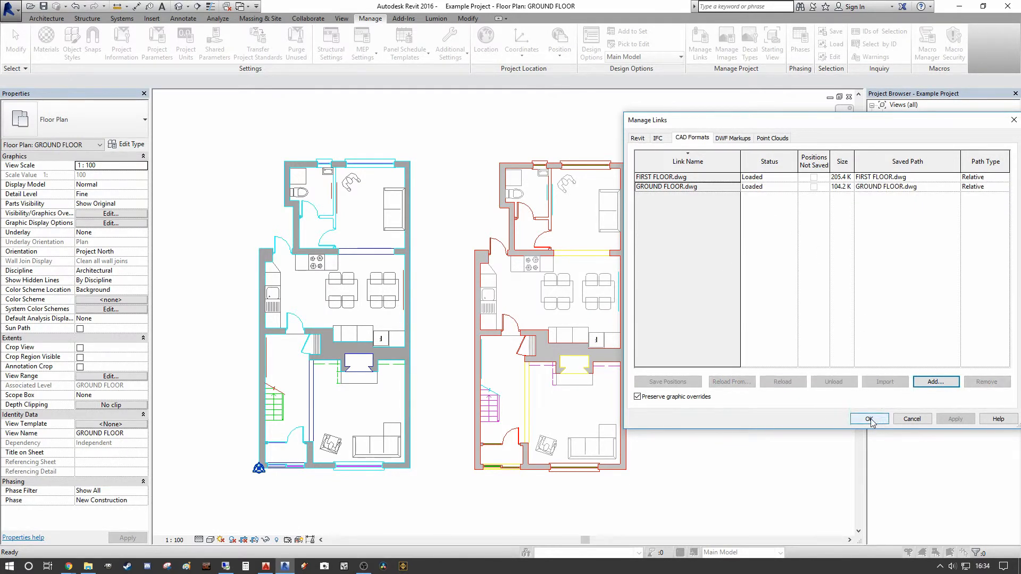
pyautogui.click(868, 418)
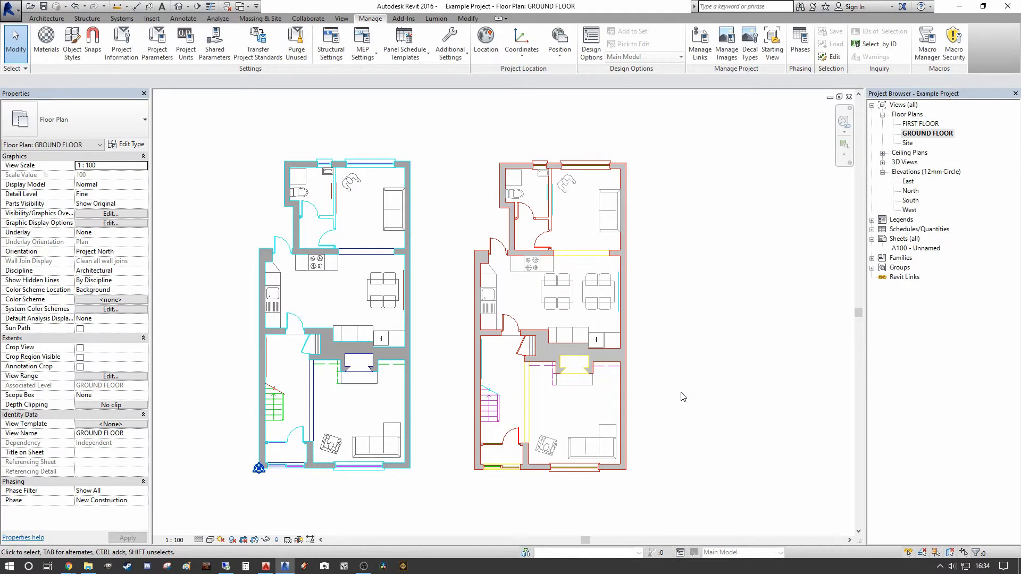
# Step: Delete the imported right-hand GROUND FLOOR copy, keeping only the linked plan
pyautogui.click(406, 250)
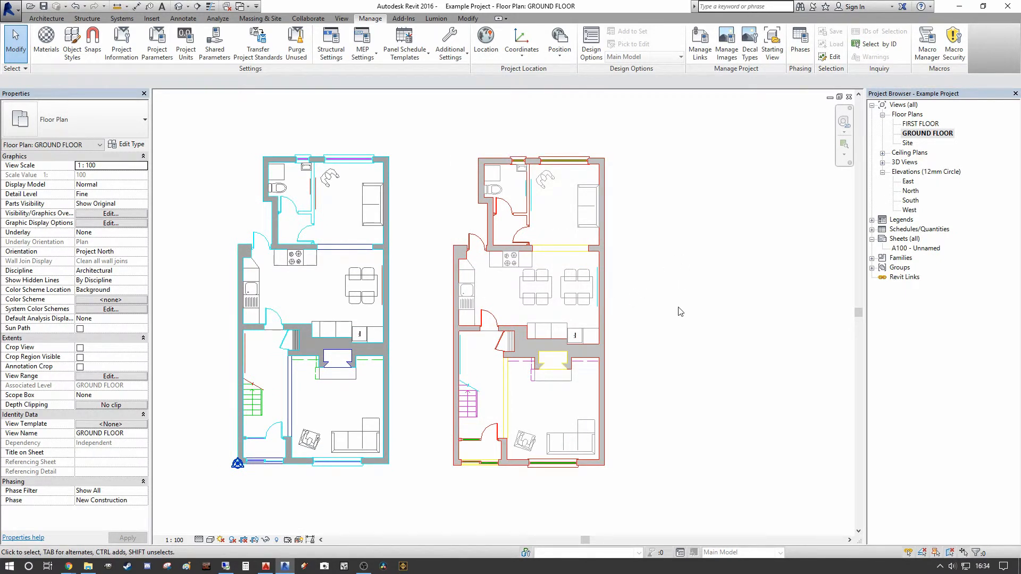
pyautogui.click(524, 287)
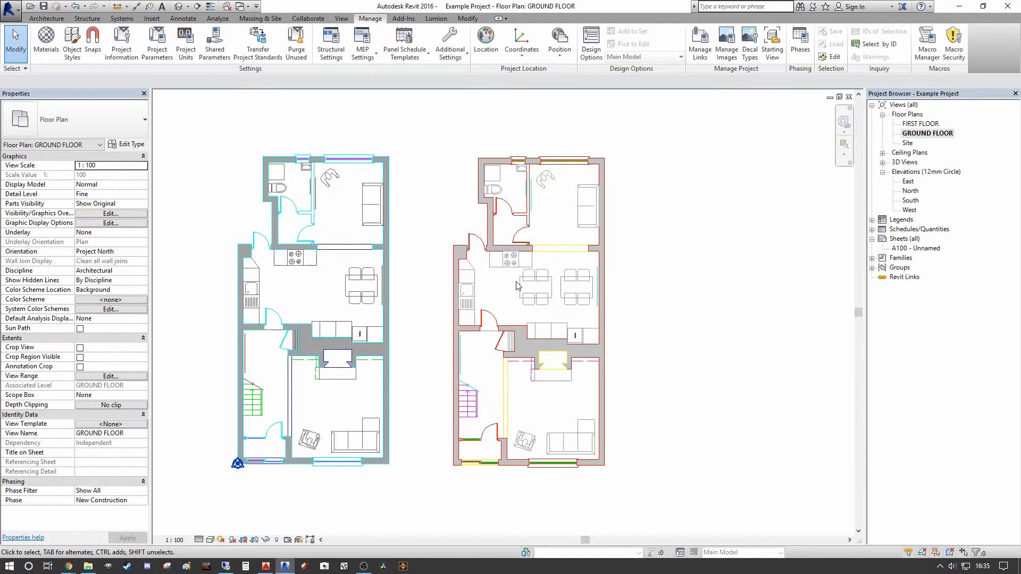
pyautogui.click(534, 270)
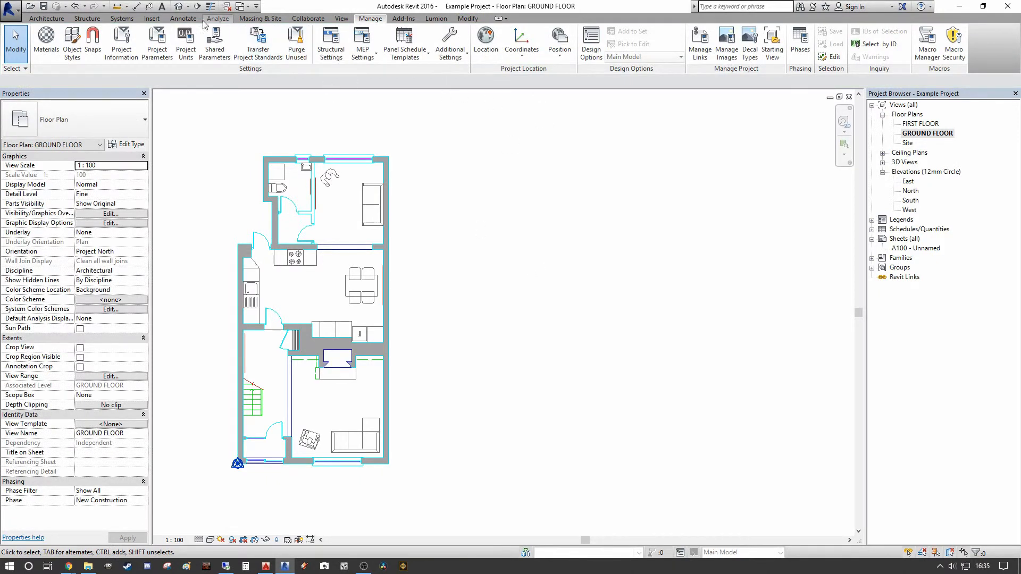
# Step: Re-import GROUND FLOOR.dwg with Manual - Center positioning, right of the linked plan
pyautogui.click(151, 19)
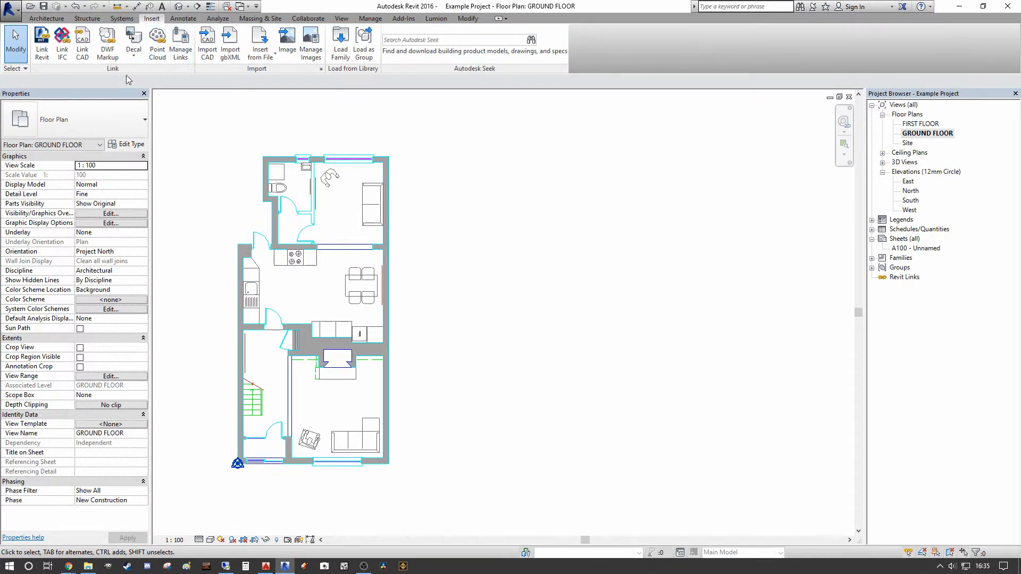
pyautogui.click(207, 41)
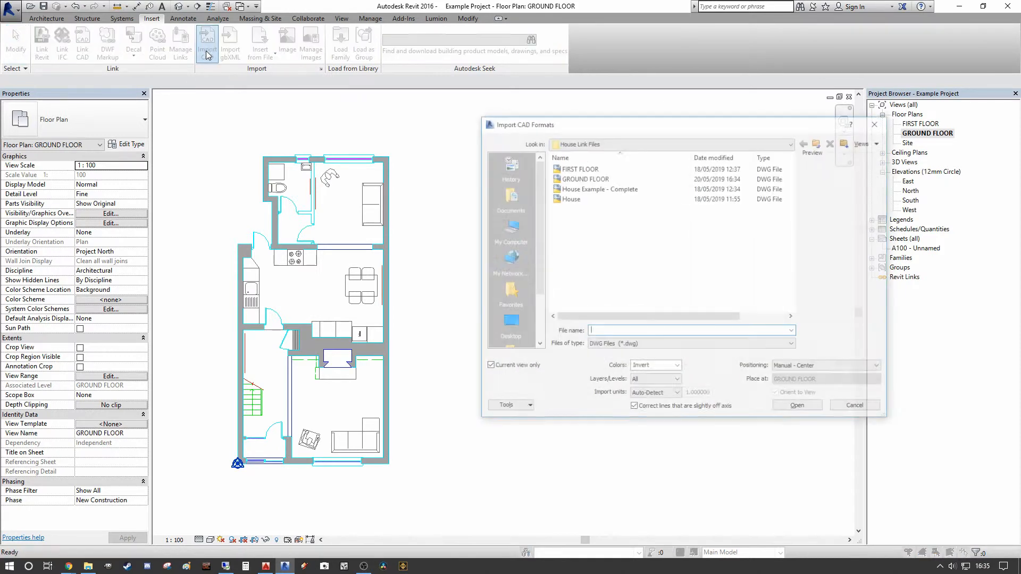
pyautogui.click(583, 179)
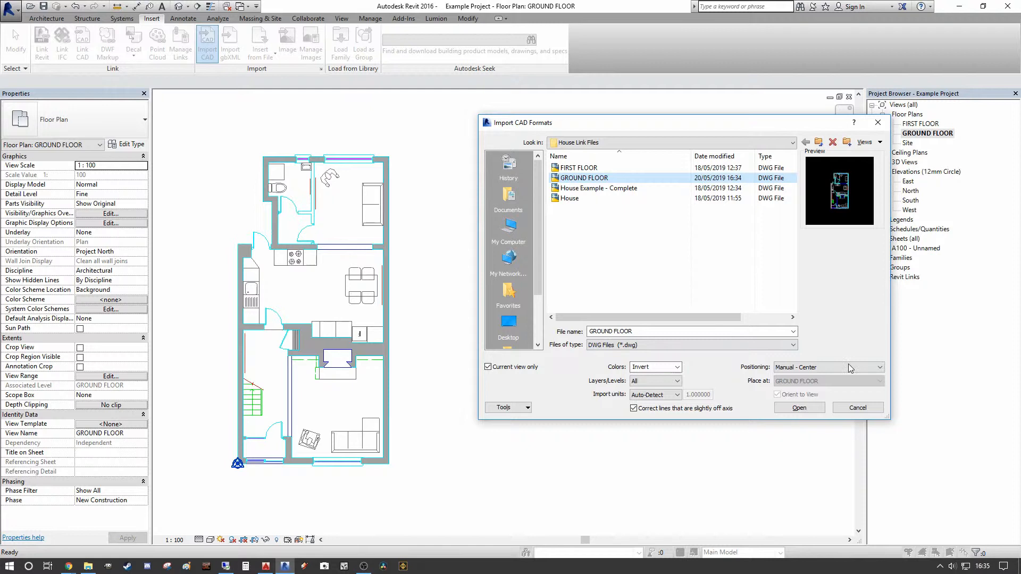
pyautogui.click(798, 408)
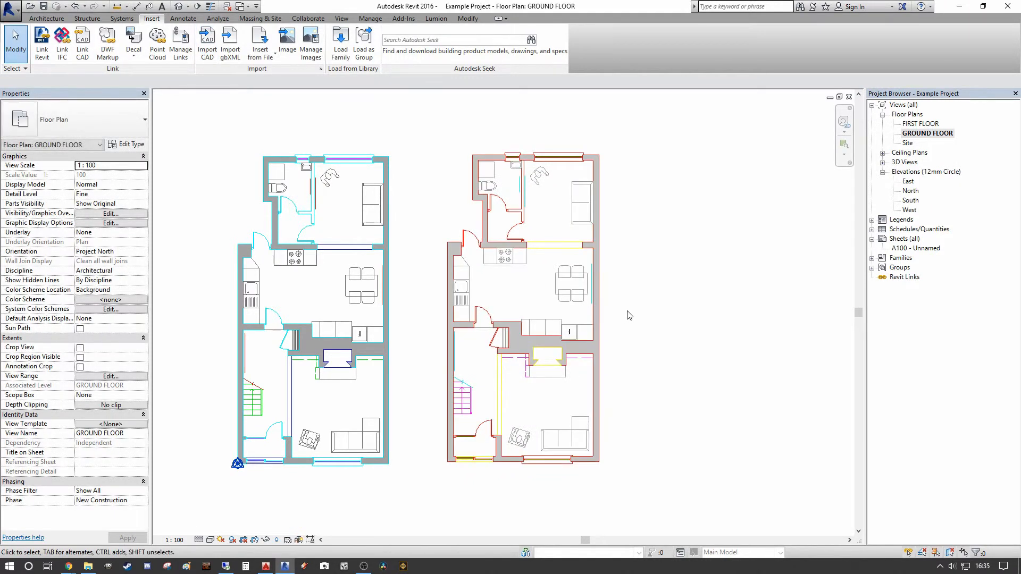
pyautogui.moveTo(489, 267)
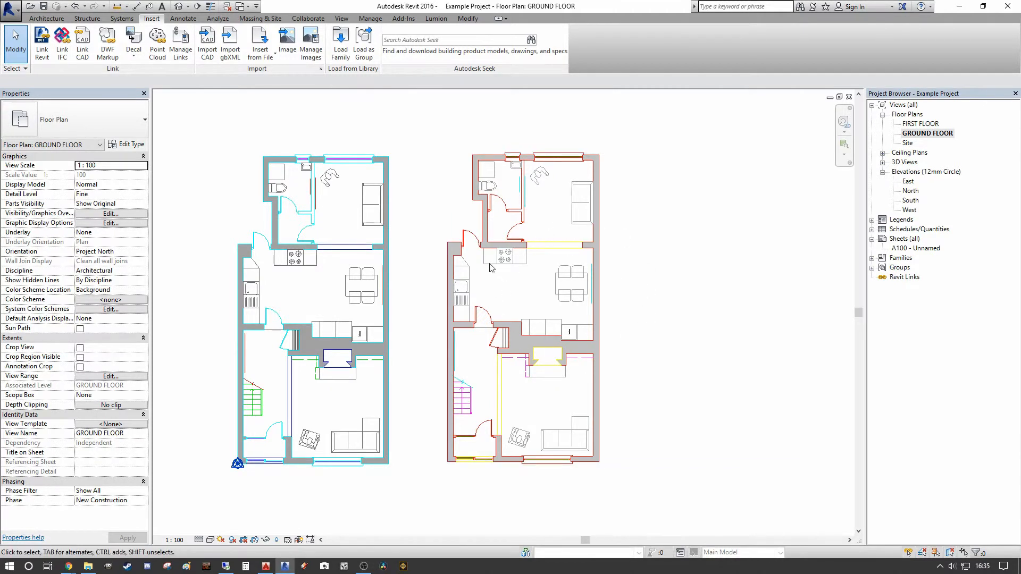
pyautogui.moveTo(736, 328)
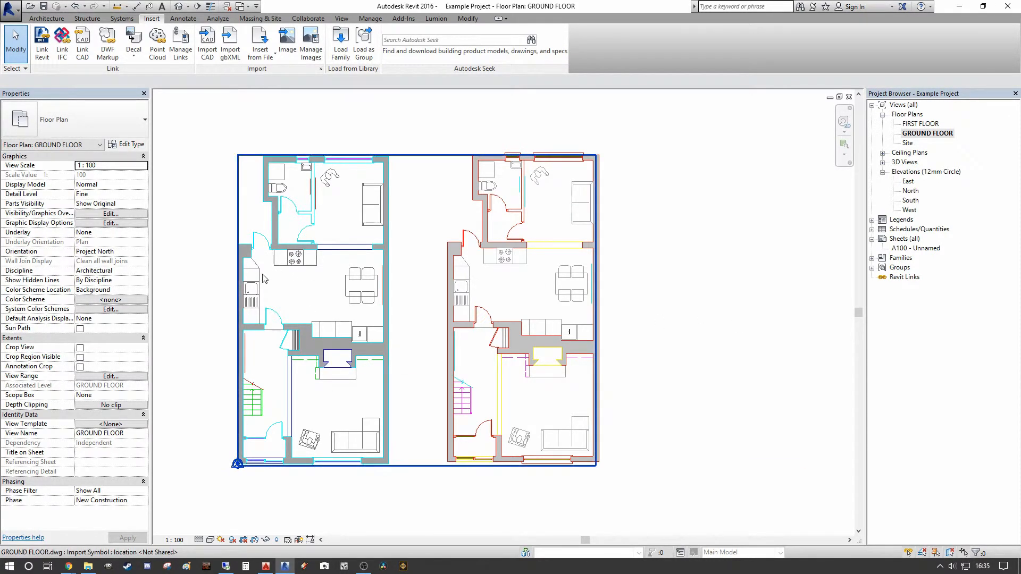
pyautogui.click(363, 43)
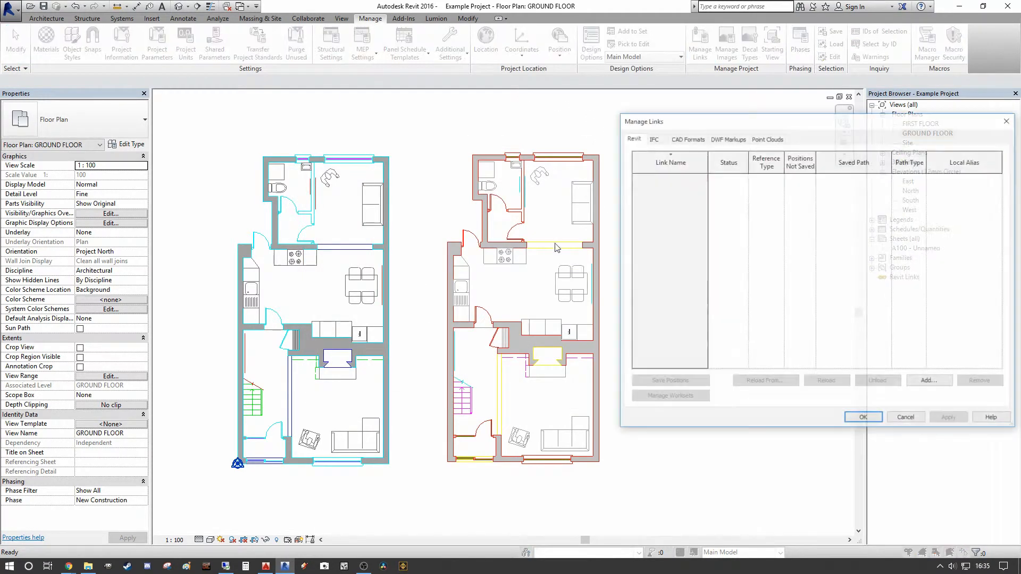
pyautogui.click(688, 138)
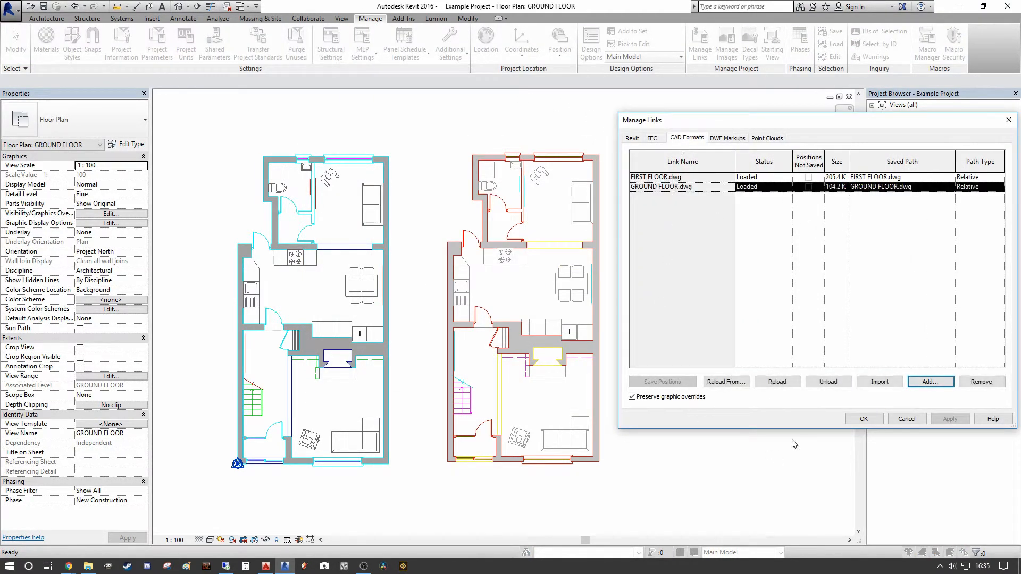
pyautogui.moveTo(859, 125)
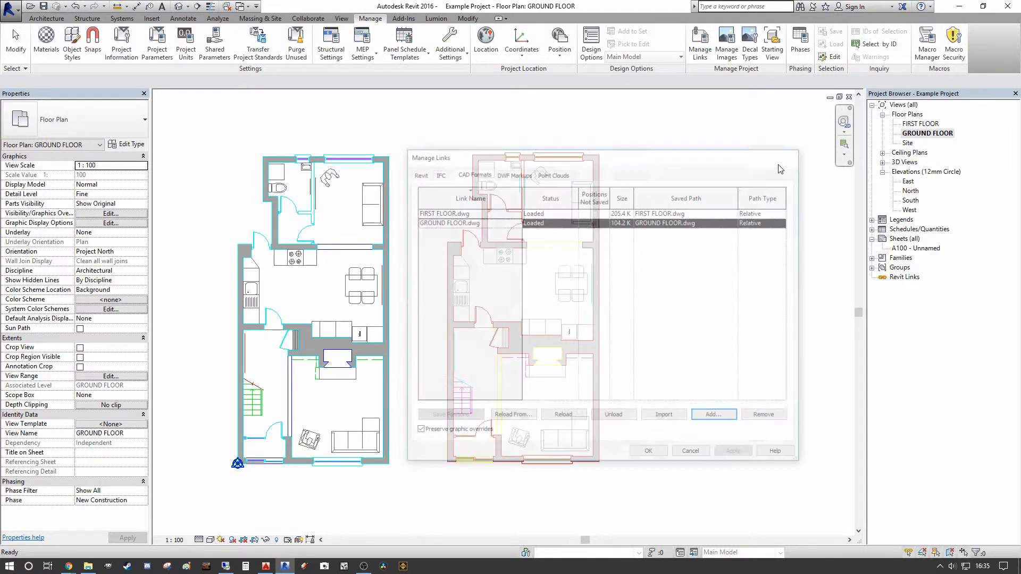
pyautogui.click(647, 450)
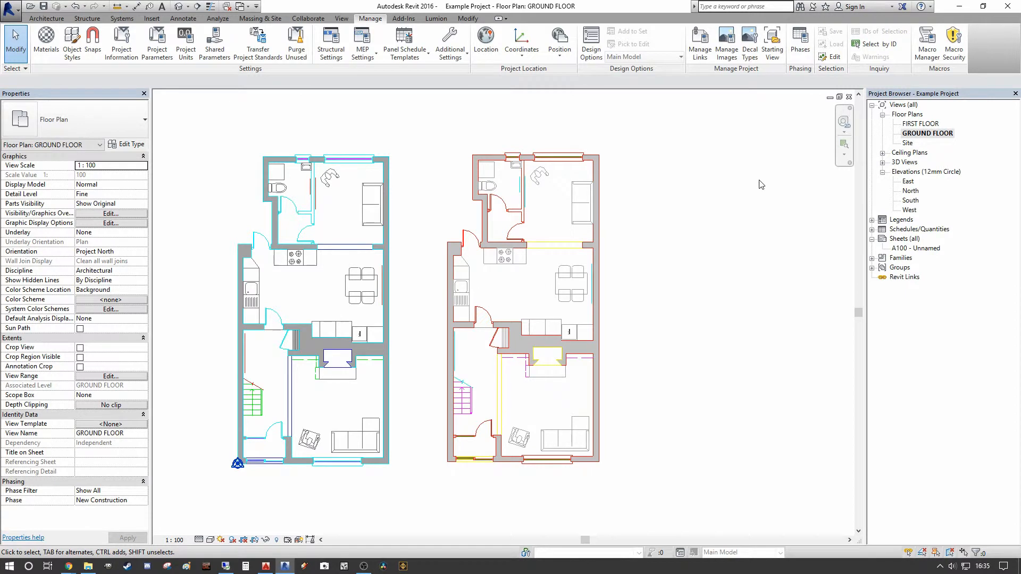
pyautogui.moveTo(706, 260)
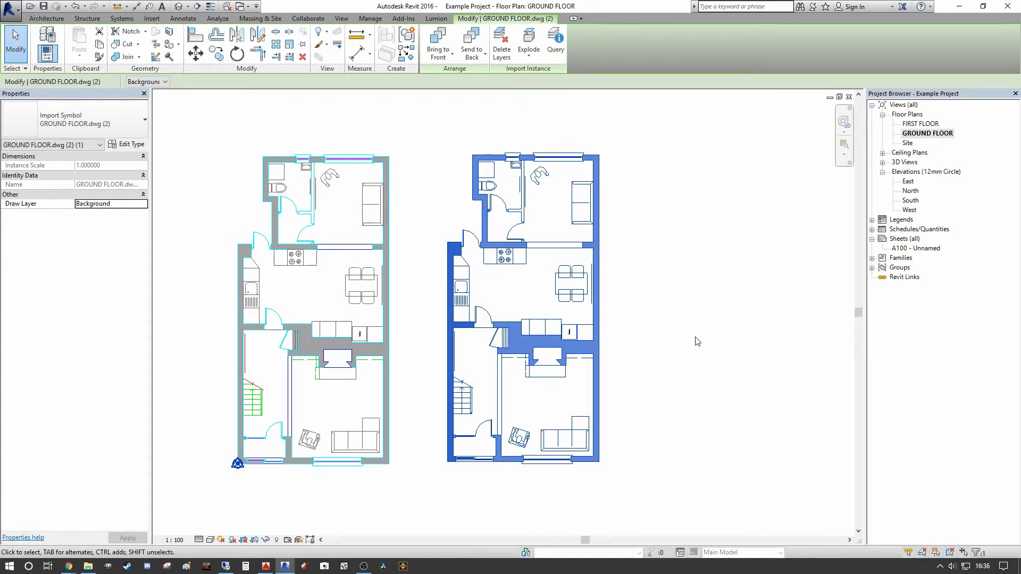
pyautogui.click(370, 18)
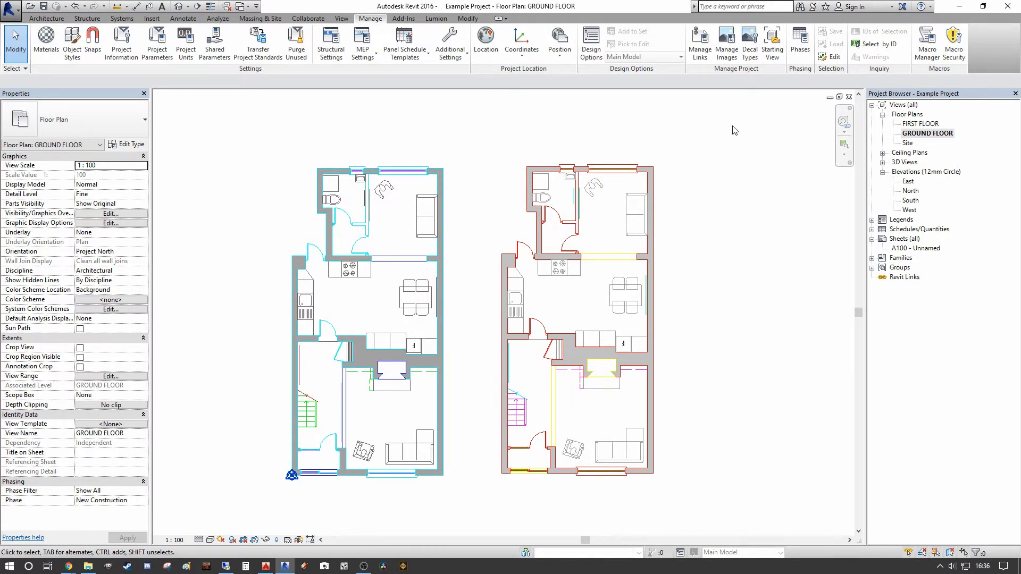
pyautogui.moveTo(379, 130)
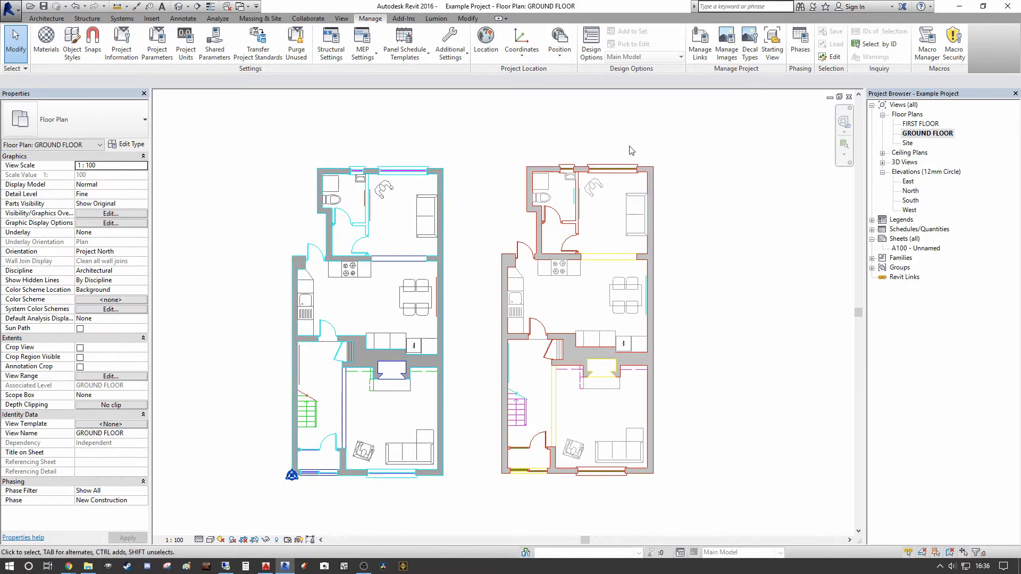
pyautogui.moveTo(696, 188)
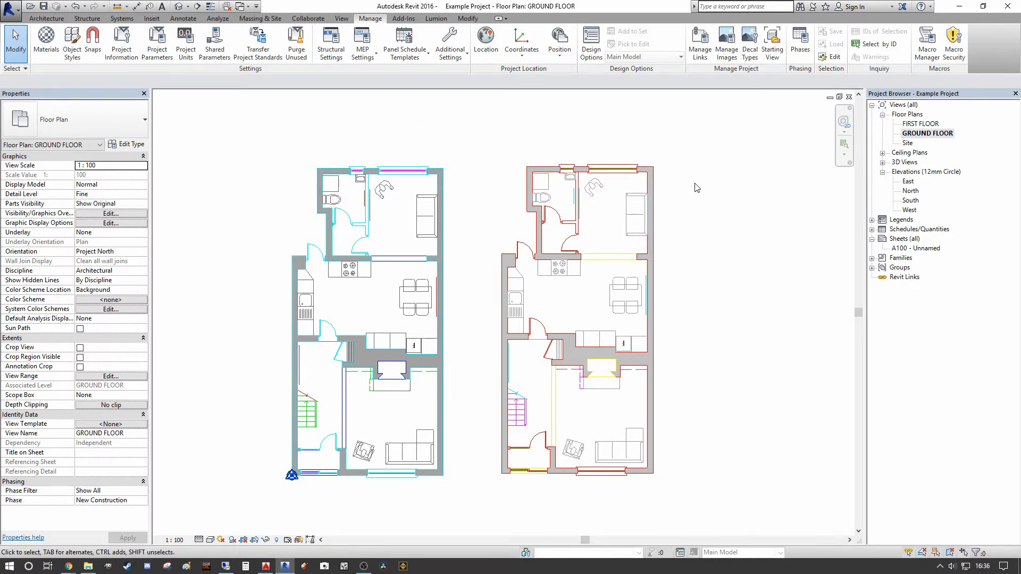